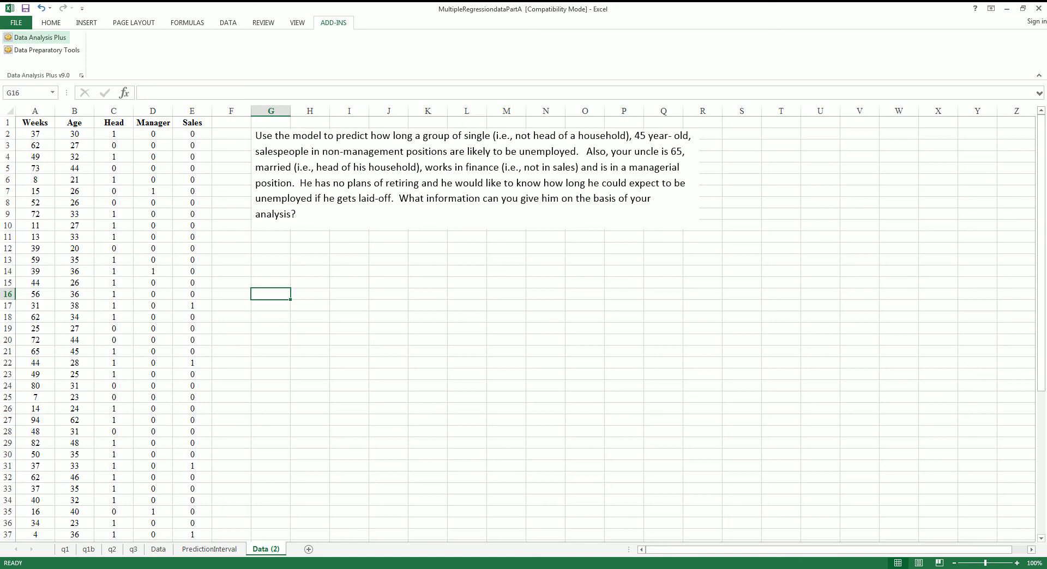
Browse the Data Analysis Plus list, close it, then scroll down and select the prediction input row.
{"action": "left_click", "coordinate": [36, 38]}
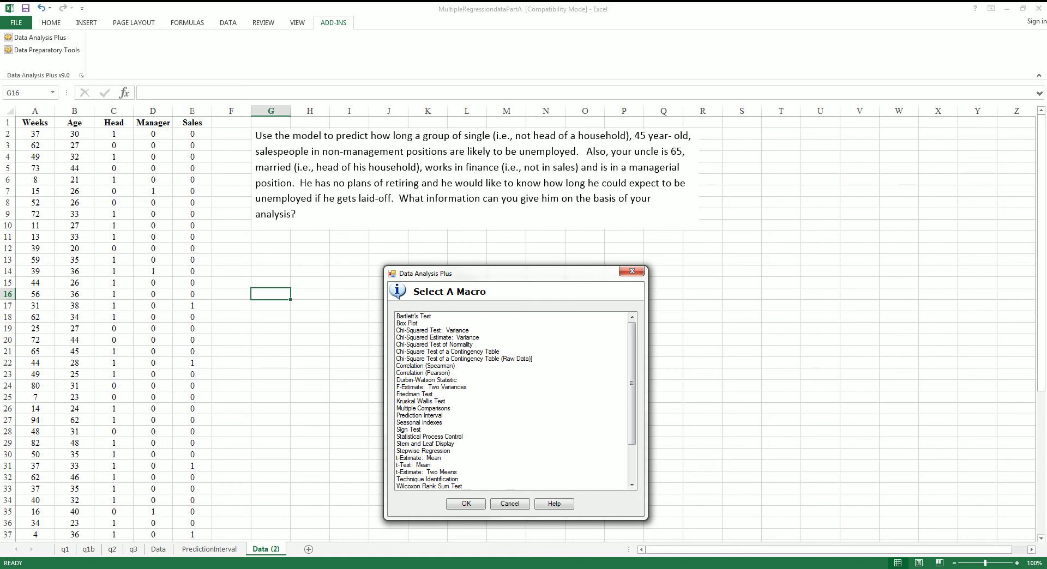
{"action": "left_click", "coordinate": [508, 503]}
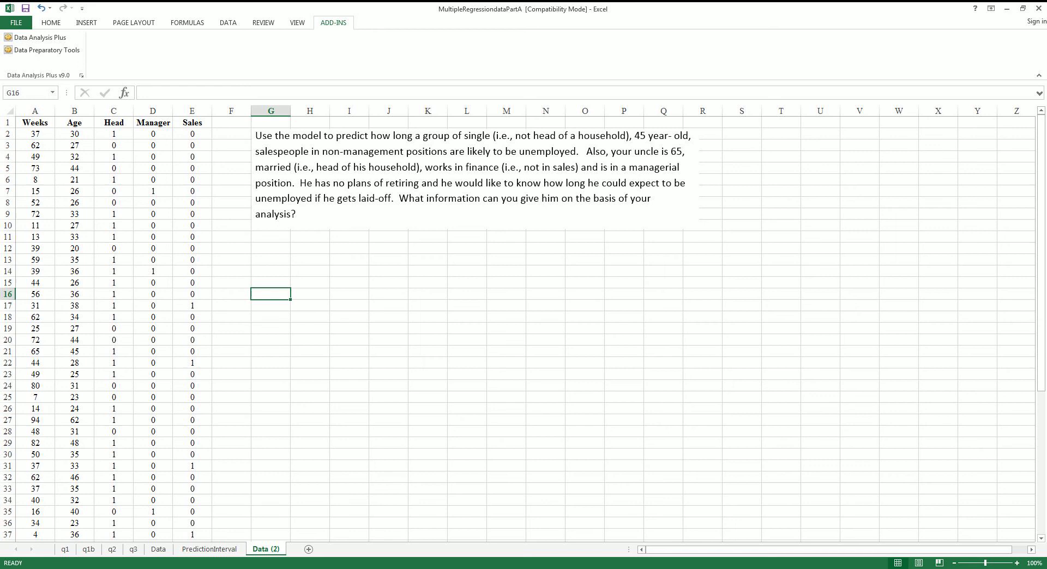
{"action": "scroll", "scroll_direction": "down", "scroll_amount": 3}
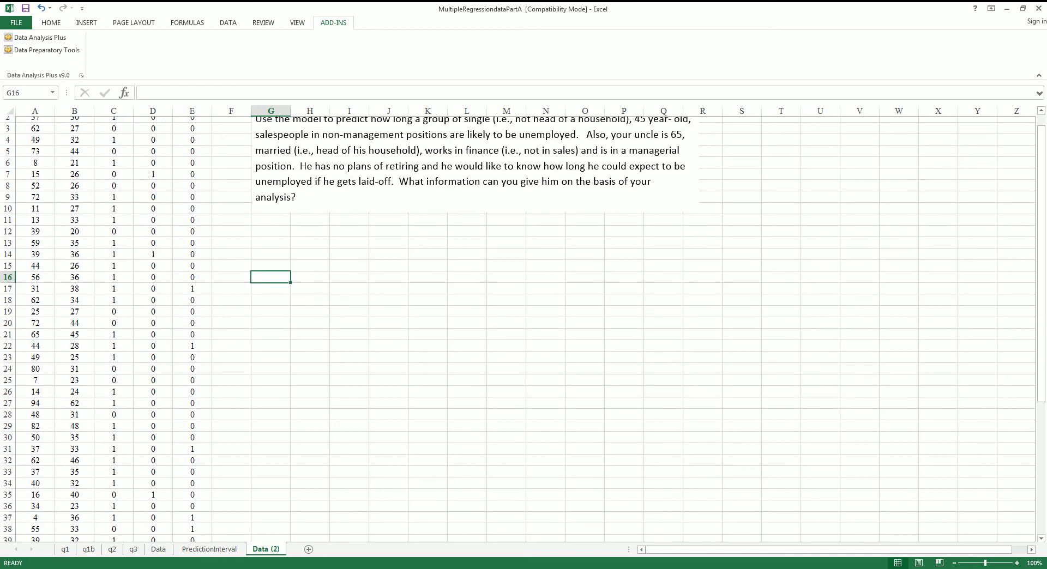
{"action": "scroll", "scroll_direction": "down", "scroll_amount": 3}
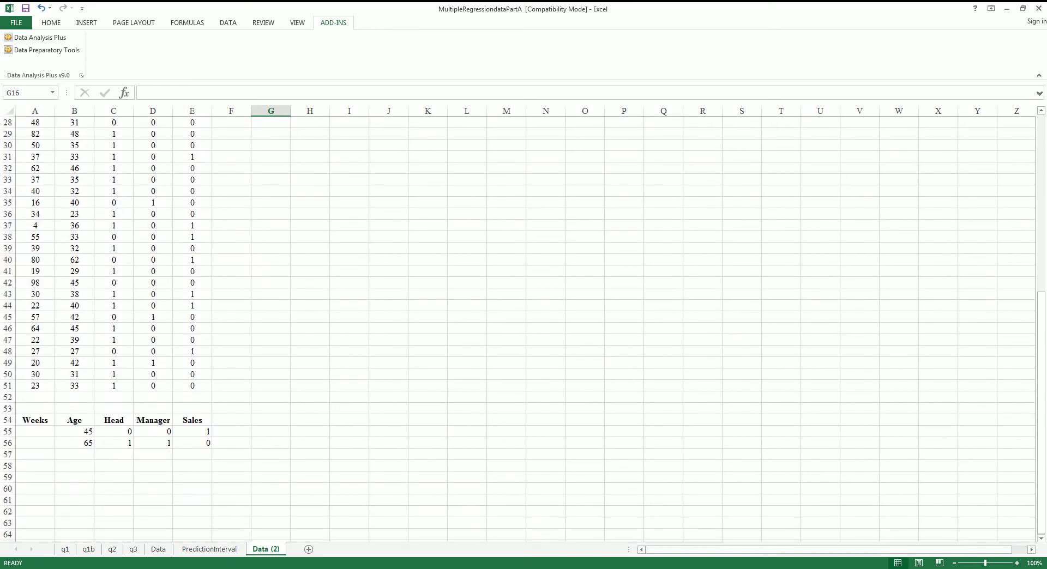
{"action": "left_click_drag", "start_coordinate": [74, 431], "coordinate": [191, 431]}
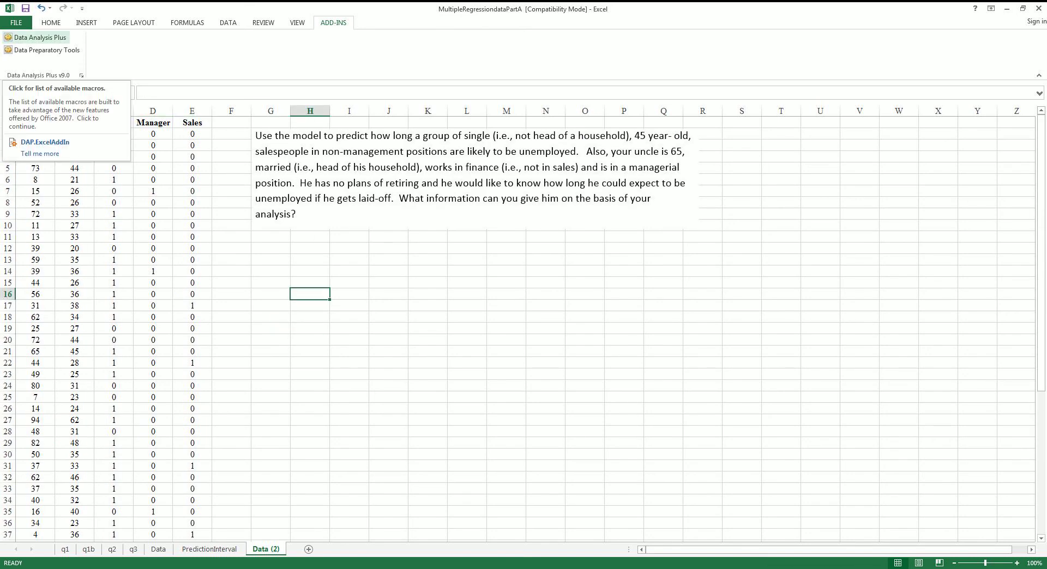
Start a Prediction Interval analysis from Data Analysis Plus, then abandon the setup.
{"action": "left_click", "coordinate": [36, 37]}
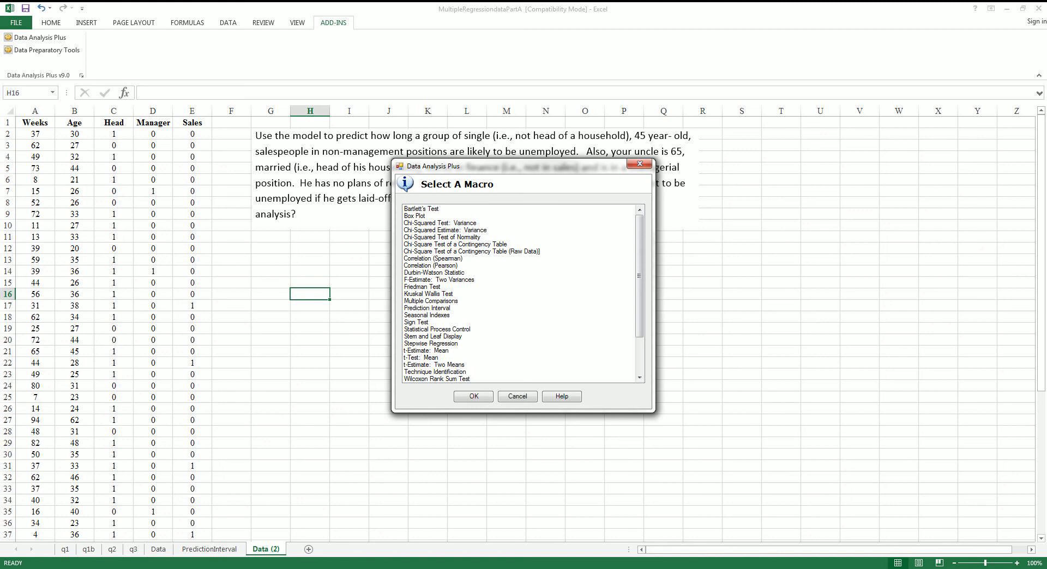
{"action": "left_click", "coordinate": [430, 308]}
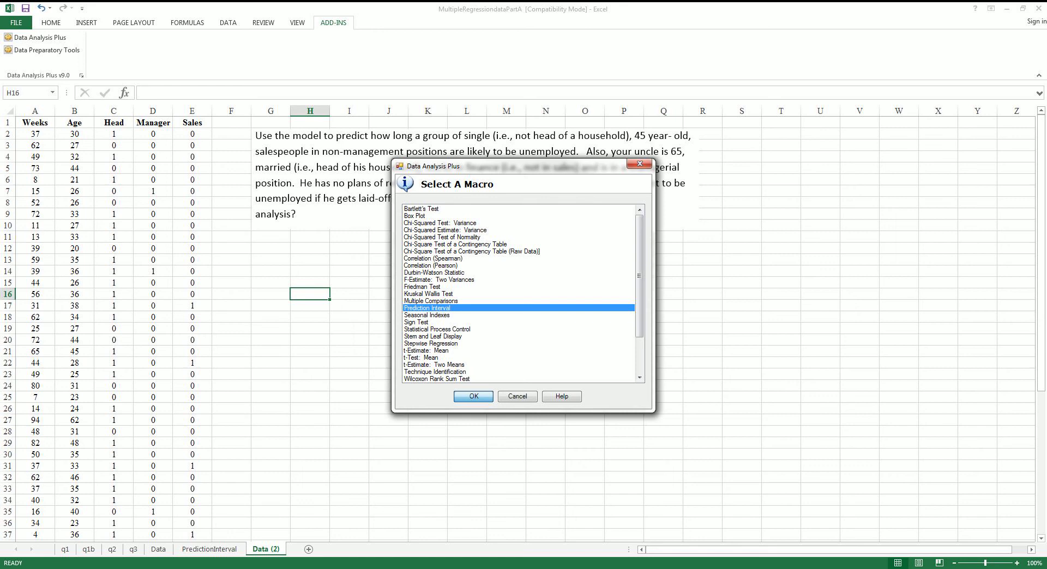
{"action": "left_click", "coordinate": [473, 396]}
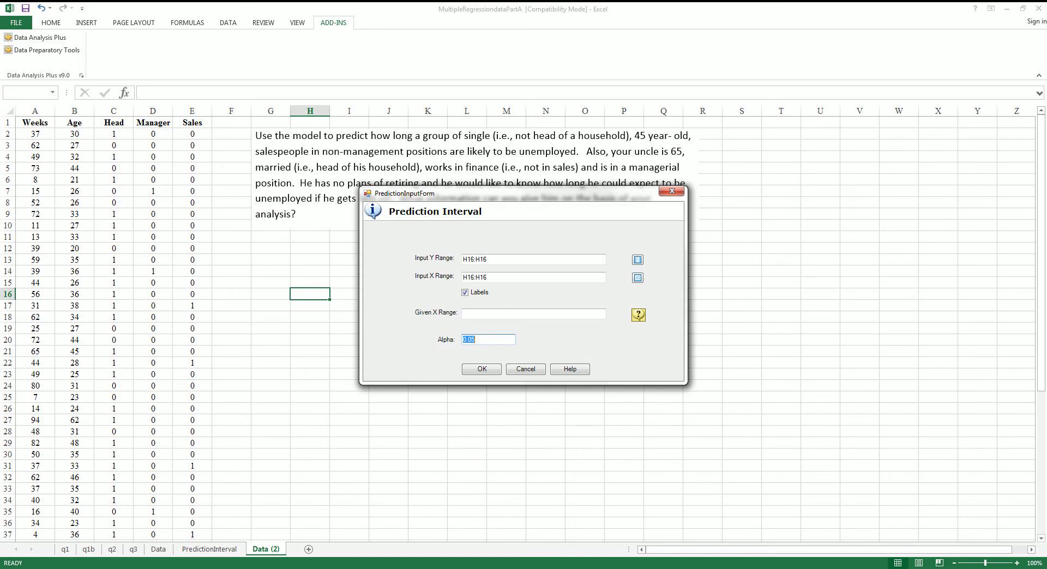
{"action": "left_click", "coordinate": [532, 259]}
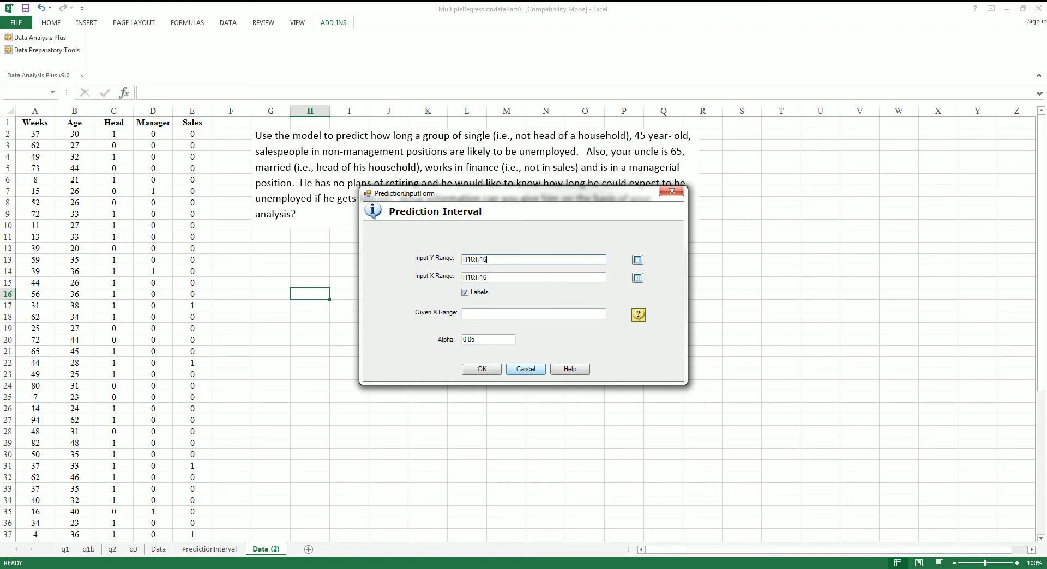
{"action": "left_click", "coordinate": [524, 370]}
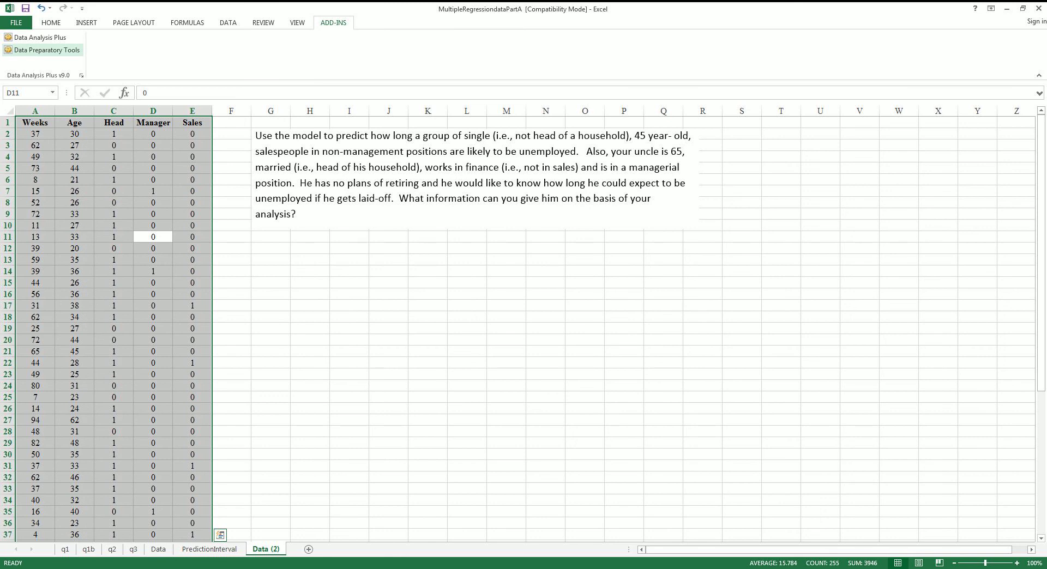
Reopen Data Analysis Plus and launch the Prediction Interval tool again.
{"action": "left_click", "coordinate": [39, 37]}
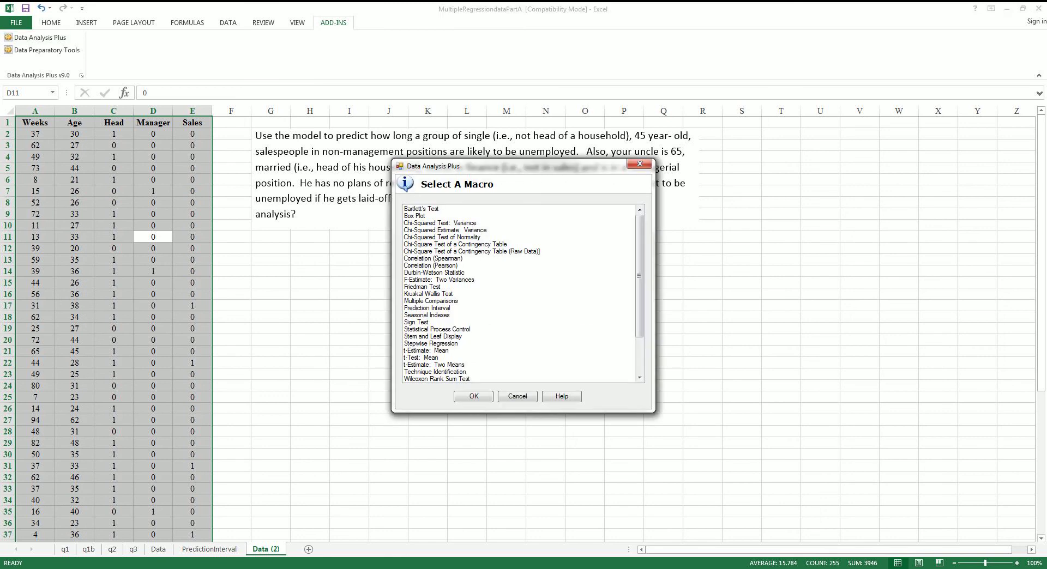
{"action": "left_click", "coordinate": [428, 308]}
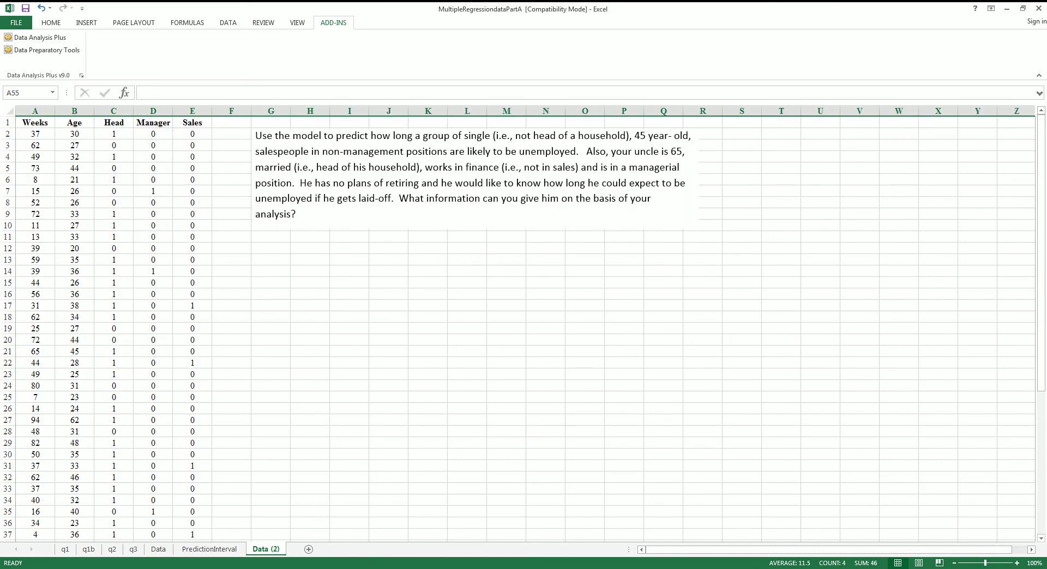
{"action": "left_click", "coordinate": [38, 37]}
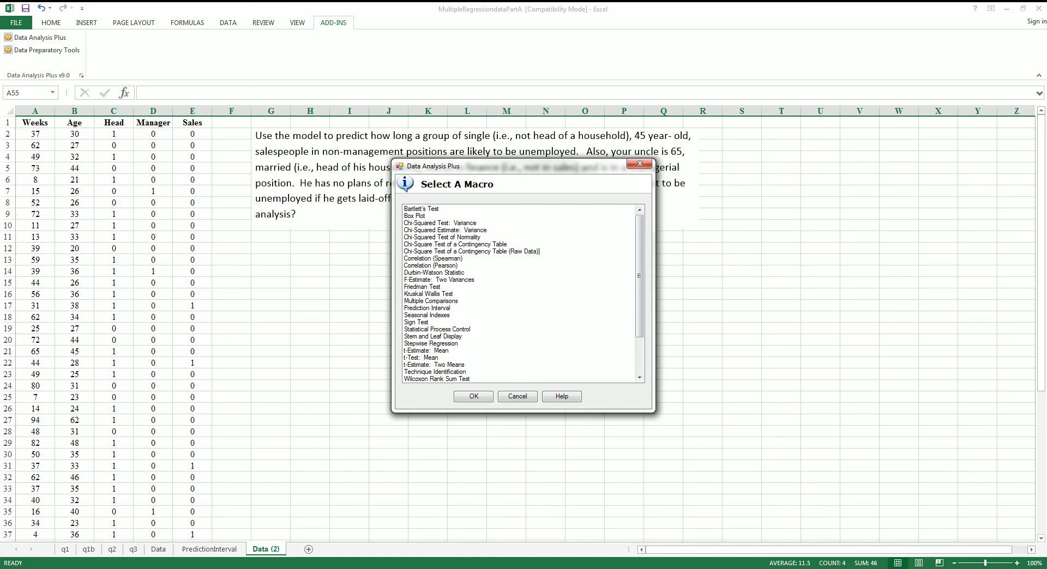
{"action": "left_click", "coordinate": [473, 396]}
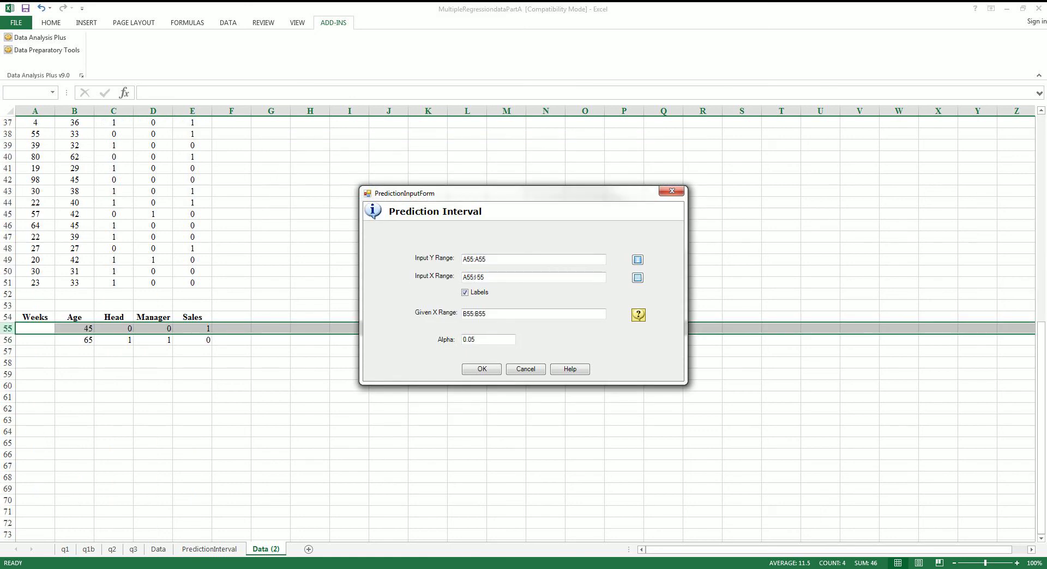
Enter Y range A1:A51, X range B1:E51 and given X range B55:E55, with alpha 0.05.
{"action": "left_click", "coordinate": [532, 259]}
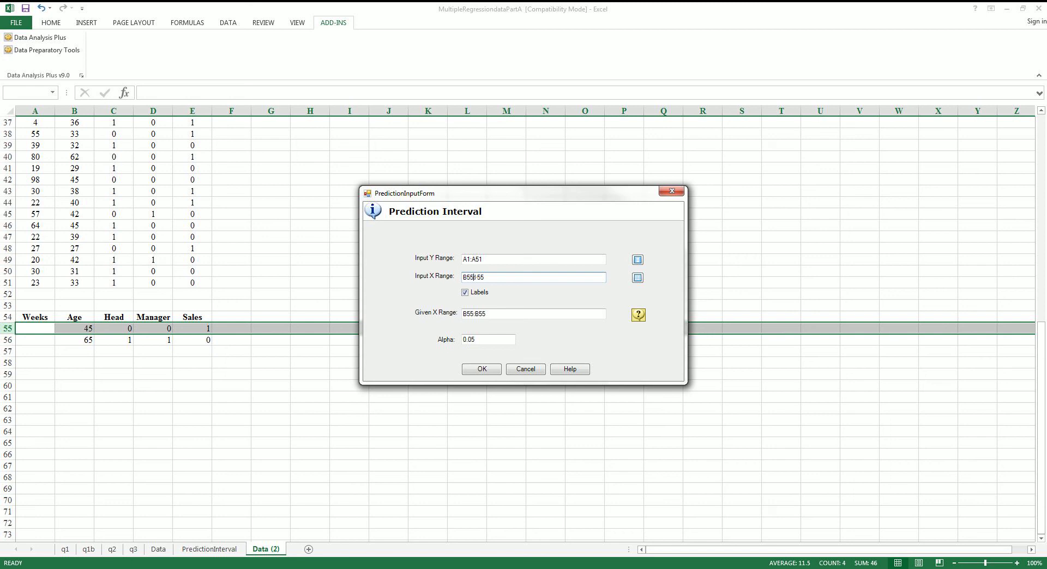
{"action": "type", "text": "B1:B55"}
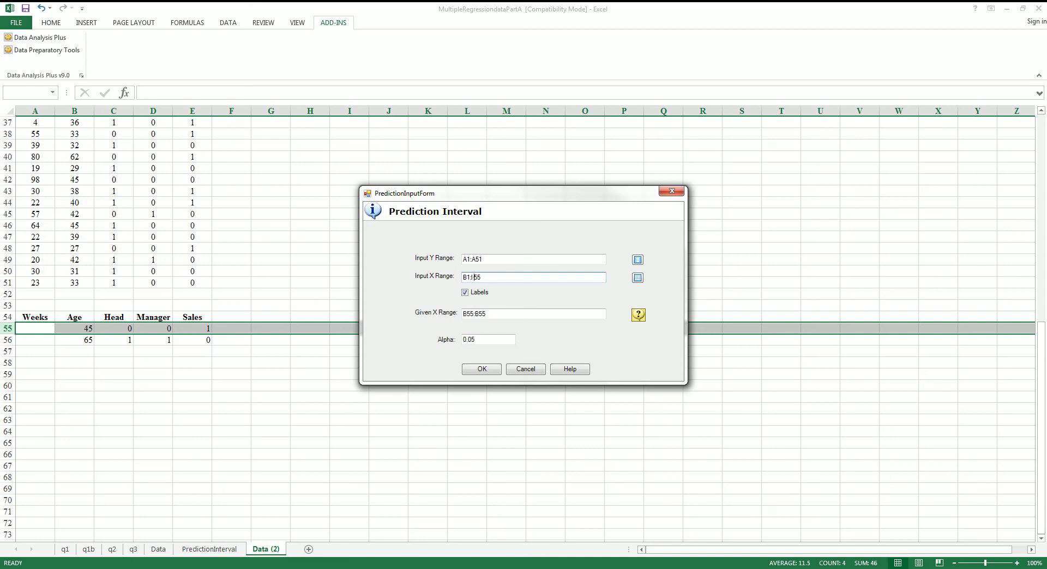
{"action": "key", "text": "Backspace"}
{"action": "type", "text": "E51"}
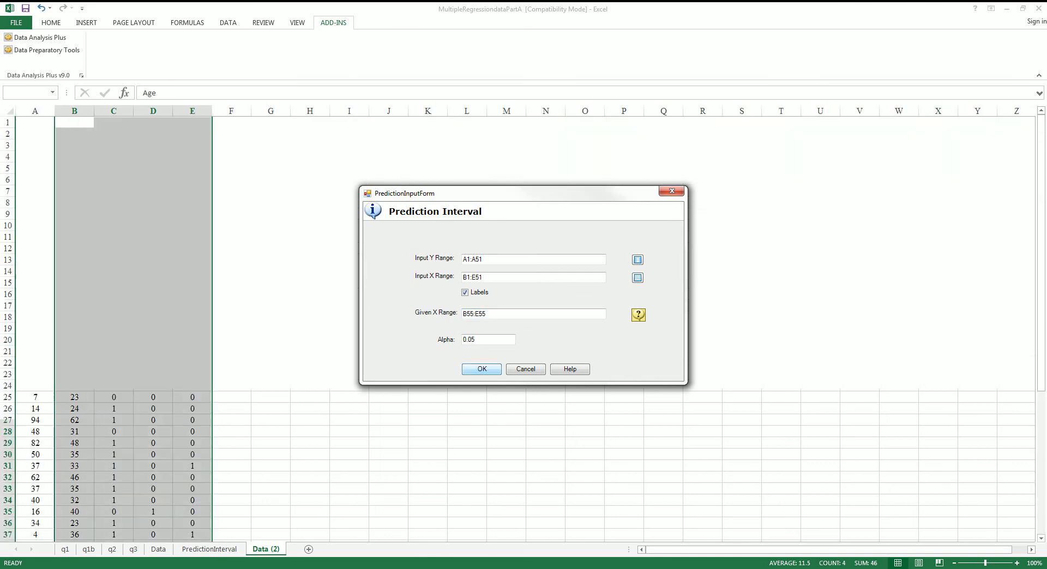
Run the analysis and check predicted weeks 60.1417 and prediction limits 24.1441–96.1392.
{"action": "left_click", "coordinate": [481, 369]}
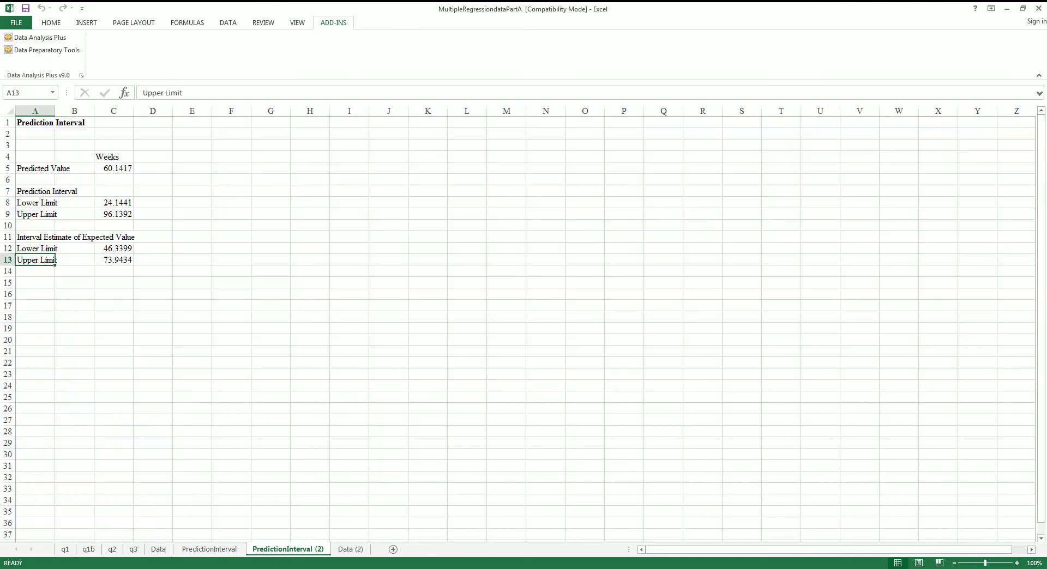
{"action": "left_click", "coordinate": [34, 122]}
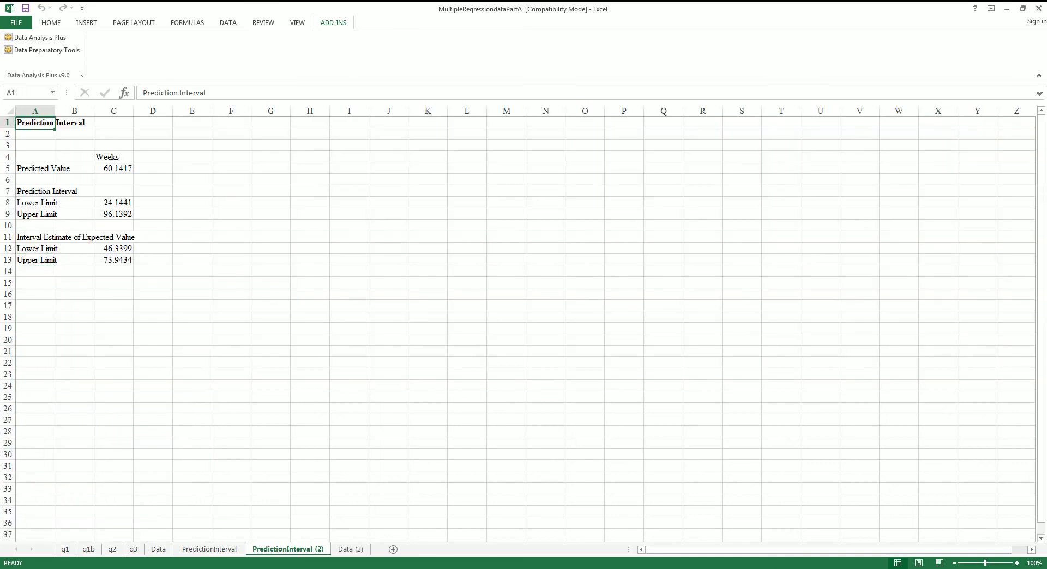
{"action": "left_click_drag", "start_coordinate": [35, 122], "coordinate": [112, 248]}
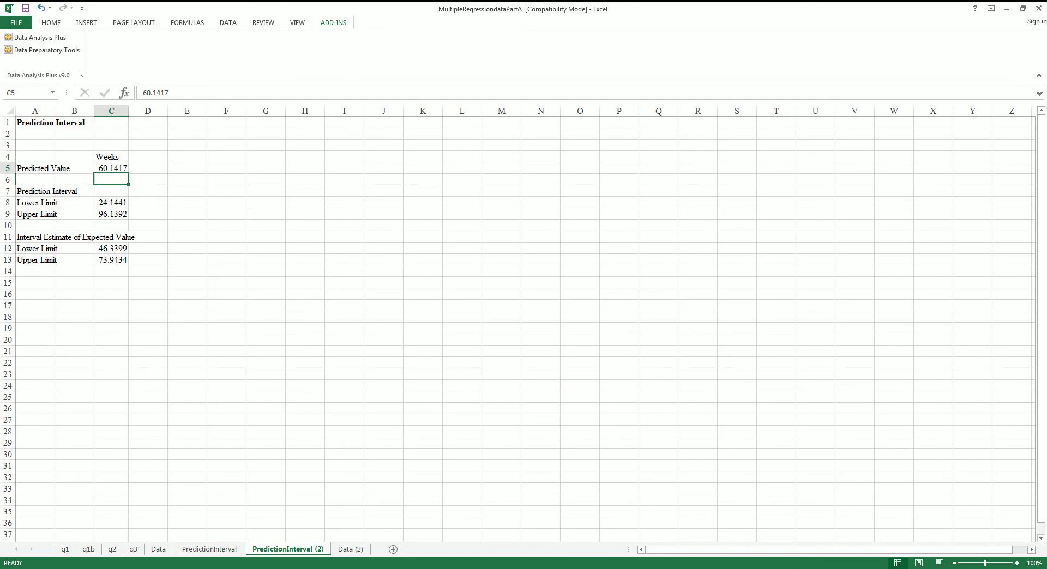
{"action": "left_click", "coordinate": [112, 202]}
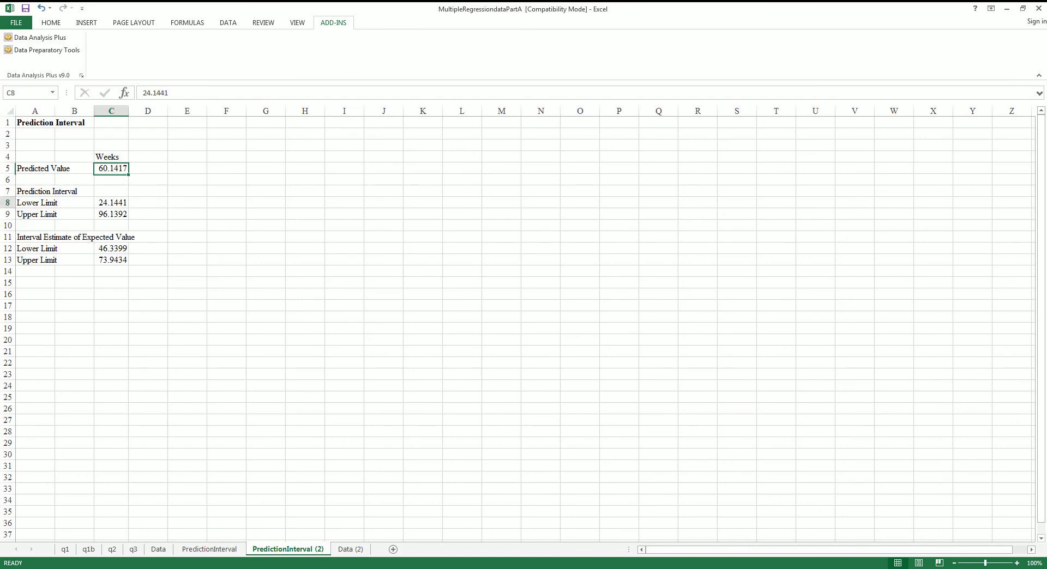
{"action": "left_click", "coordinate": [110, 225]}
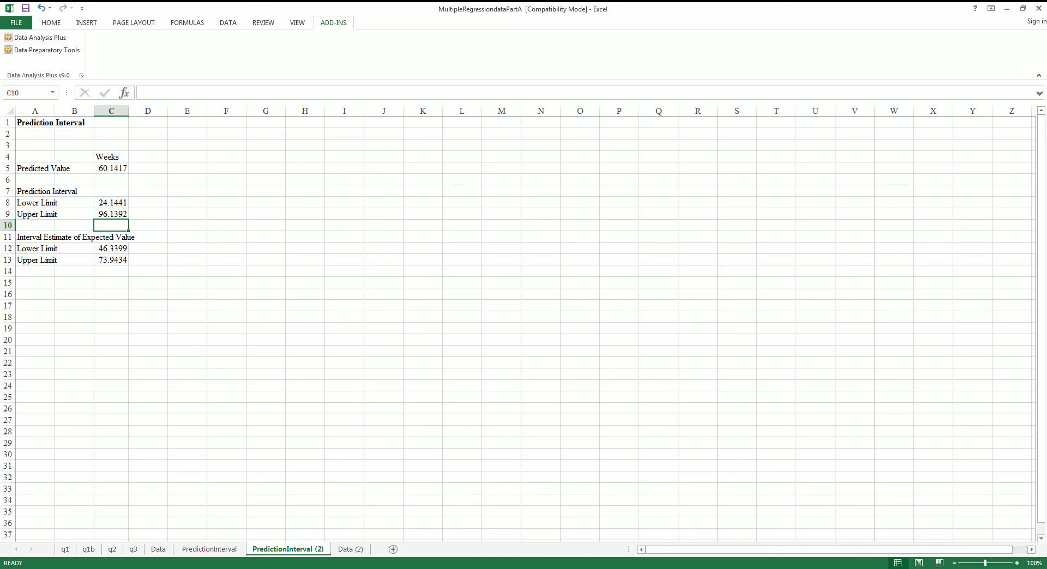